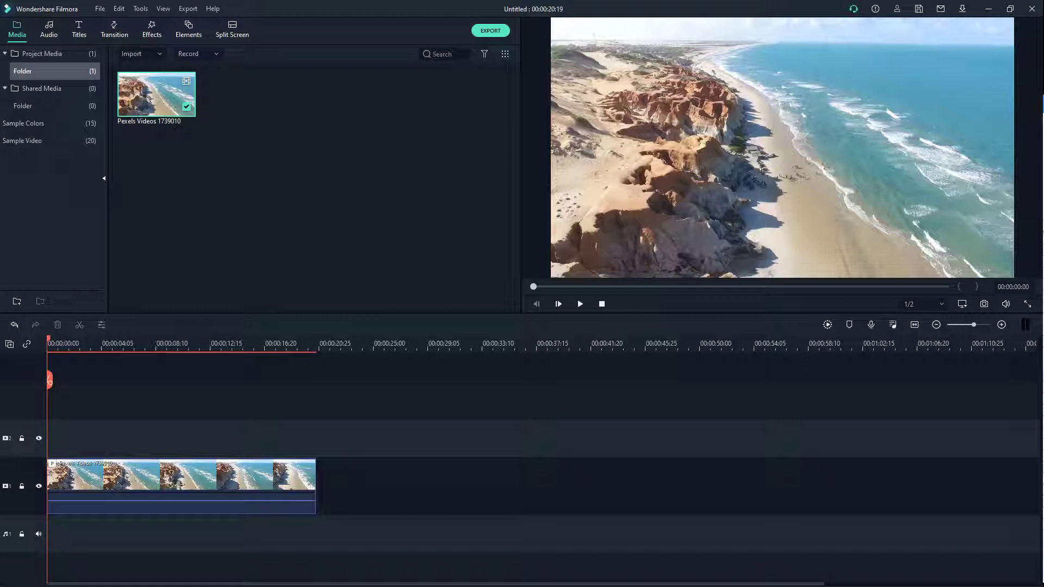
pyautogui.moveTo(391, 315)
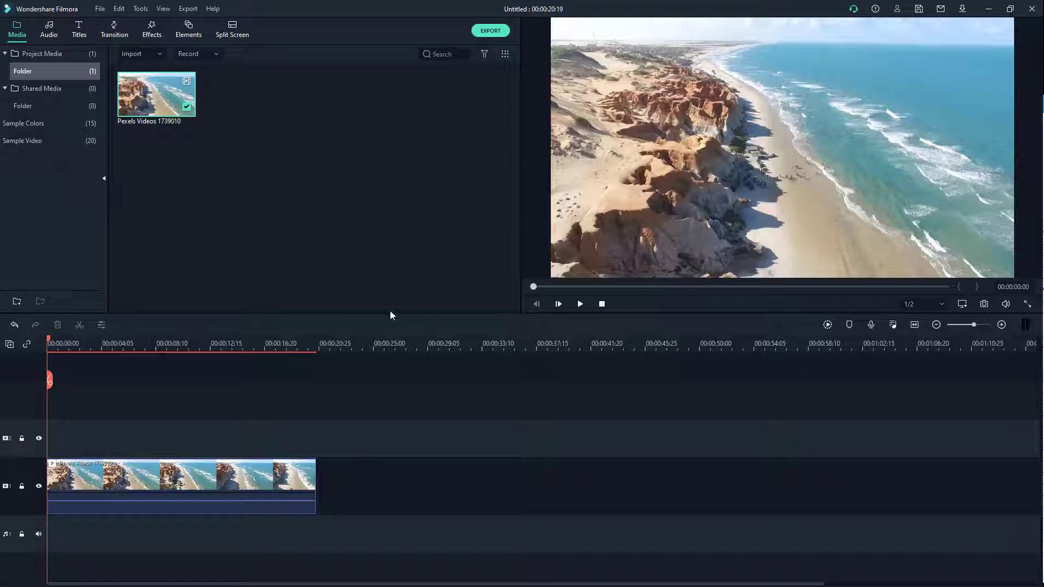
# Switch to the Effects library to reach the Utility effects category
pyautogui.click(152, 29)
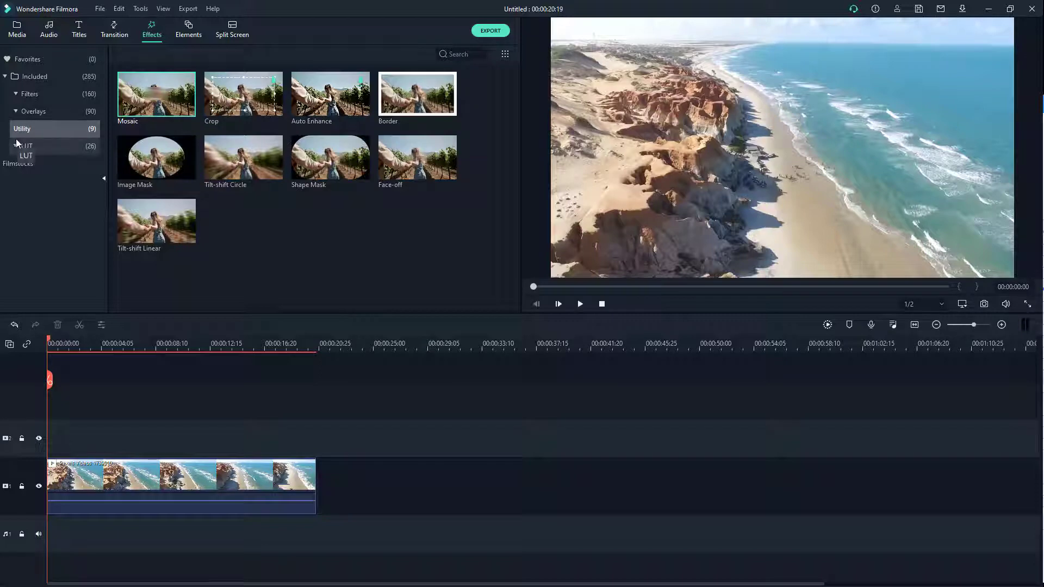
pyautogui.moveTo(243, 158)
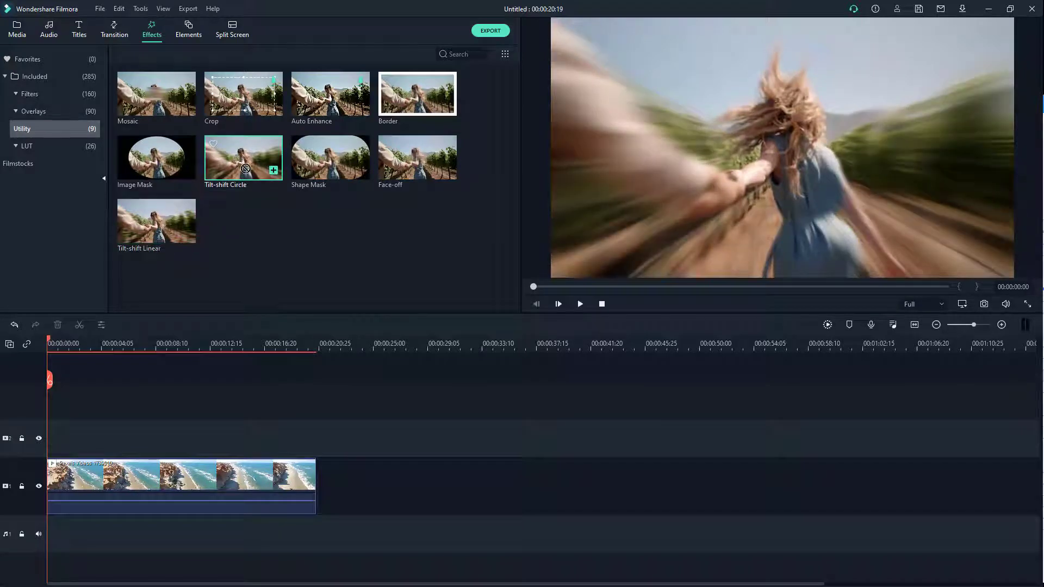
# Drop the Tilt-shift Circle effect onto the track directly above the beach clip
pyautogui.moveTo(243, 158); pyautogui.dragTo(204, 438)
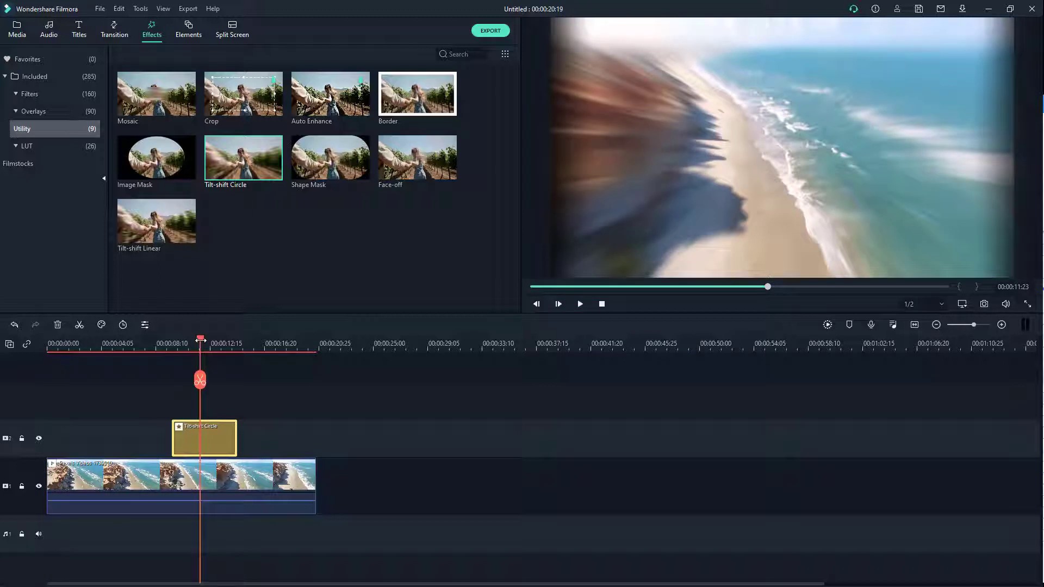
pyautogui.moveTo(220, 442)
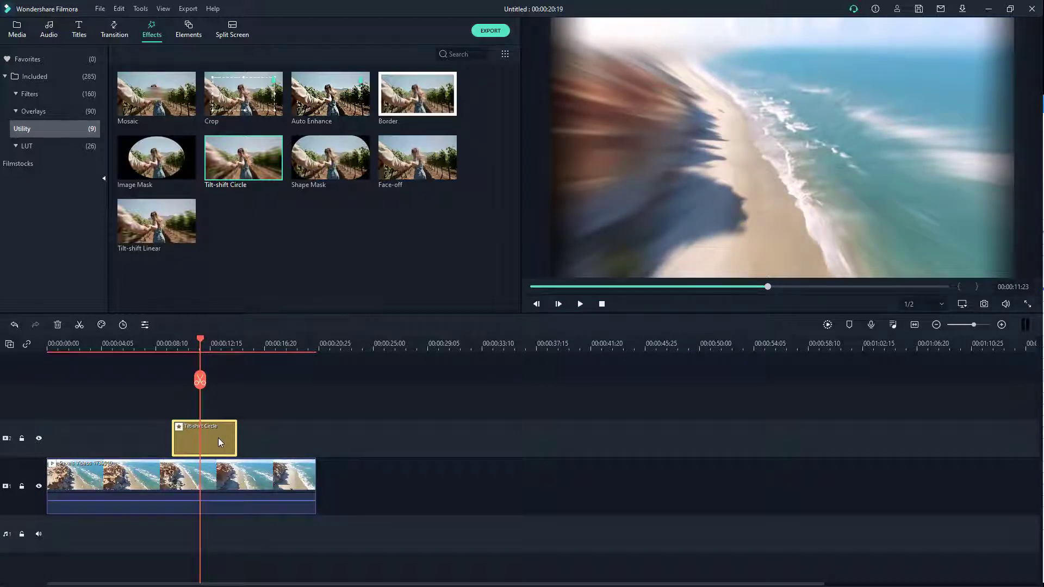
# Enlarge the Tilt-shift Circle focus circle and set blur intensity to 0.65
pyautogui.doubleClick(204, 438)
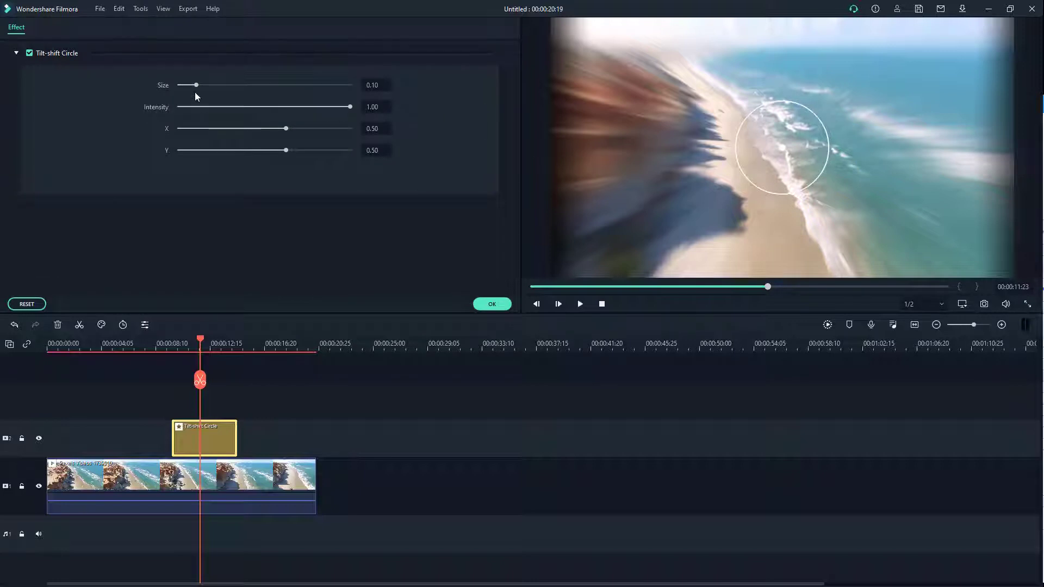
pyautogui.moveTo(195, 84); pyautogui.dragTo(214, 85)
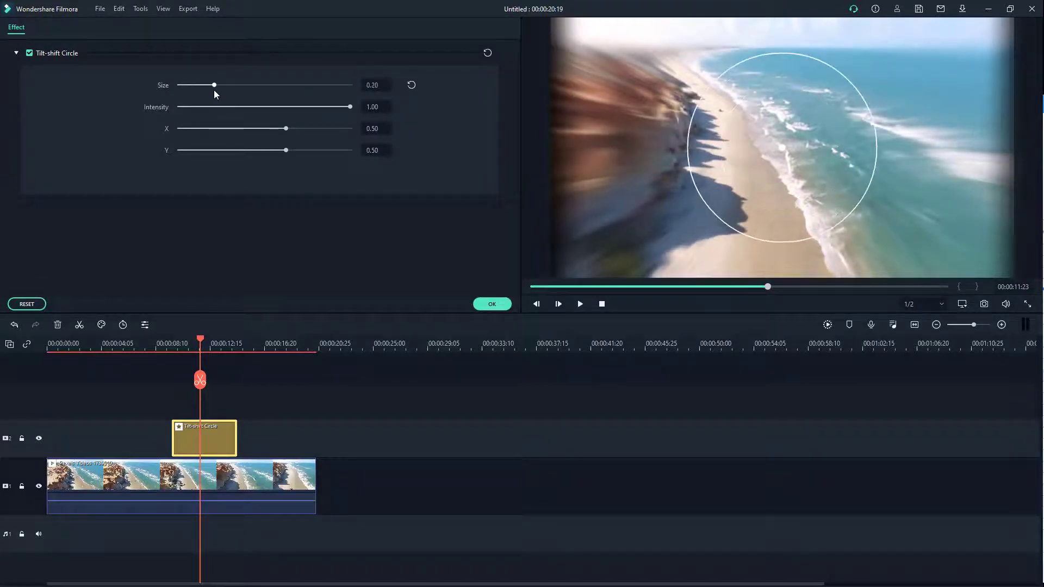
pyautogui.moveTo(349, 107); pyautogui.dragTo(204, 107)
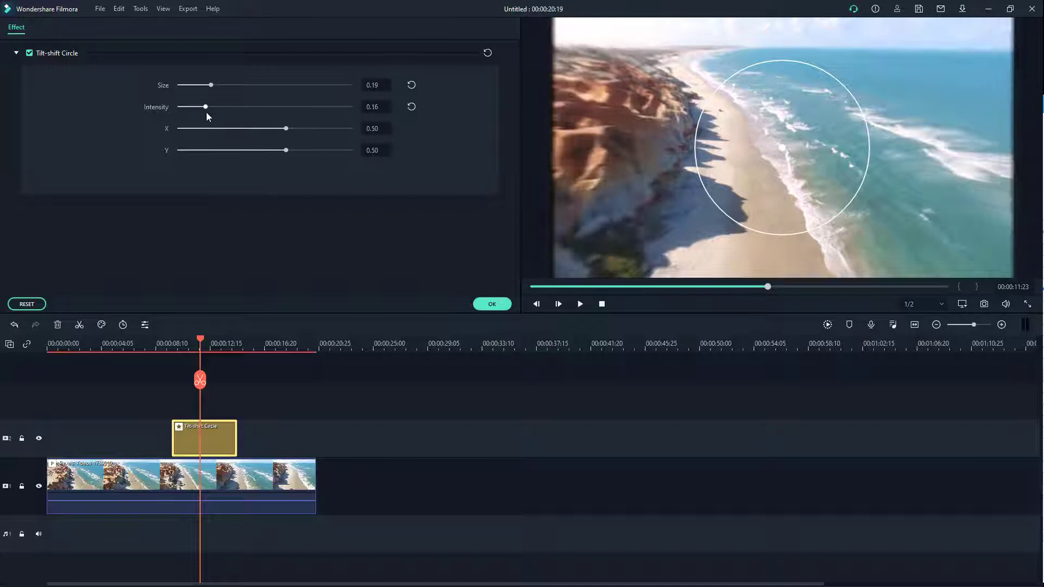
pyautogui.moveTo(205, 107); pyautogui.dragTo(271, 106)
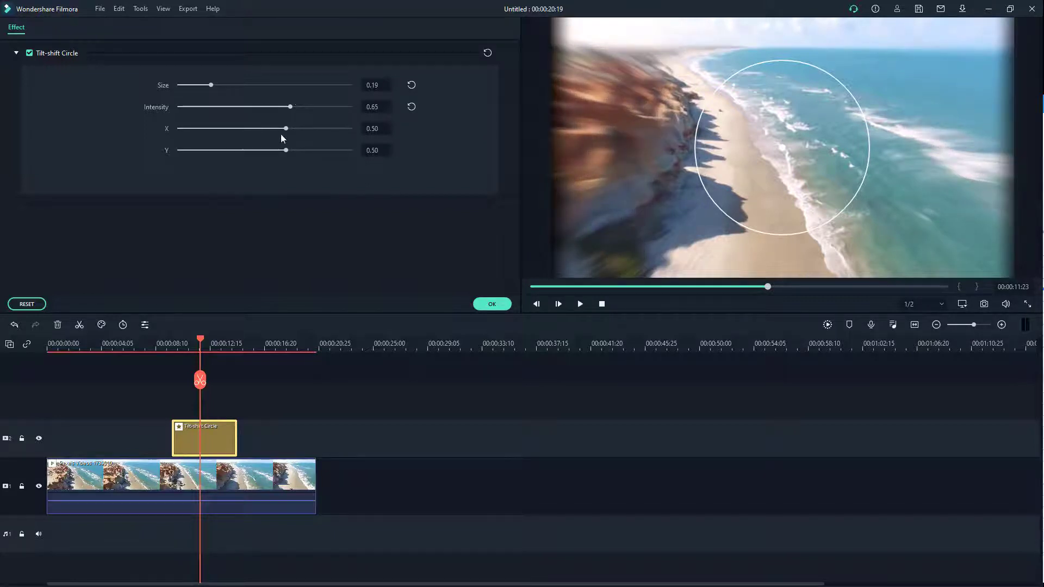
# Move the focus circle over the cliffs and sea, testing maximum vertical position
pyautogui.moveTo(290, 129); pyautogui.dragTo(278, 128)
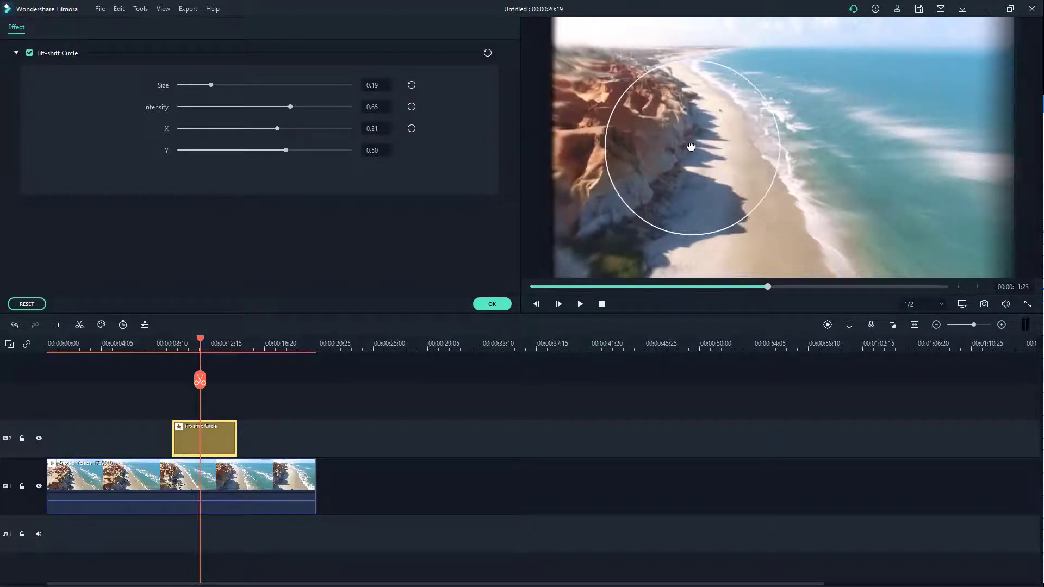
pyautogui.moveTo(692, 146); pyautogui.dragTo(798, 111)
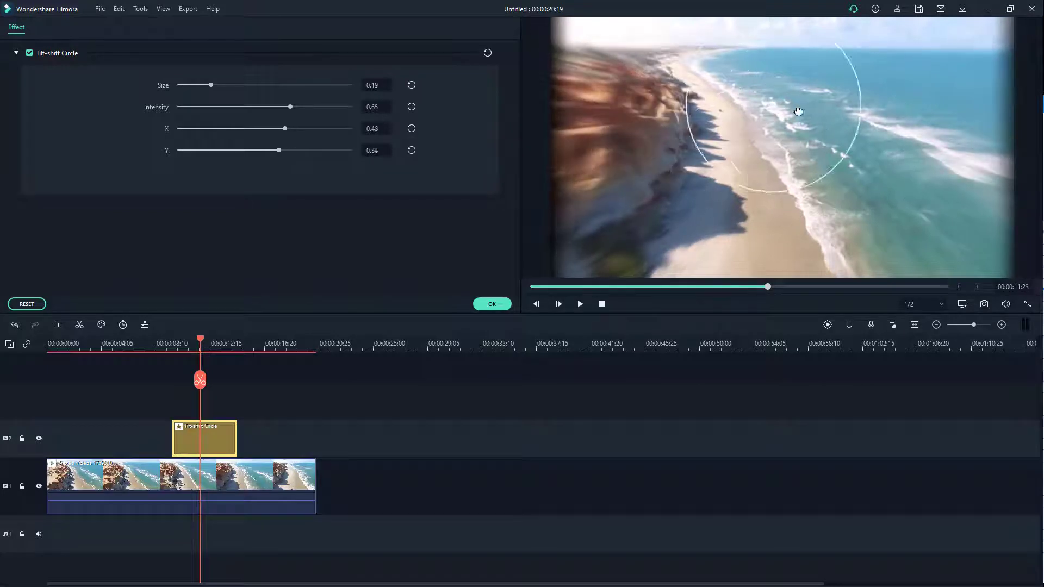
pyautogui.moveTo(798, 111); pyautogui.dragTo(664, 186)
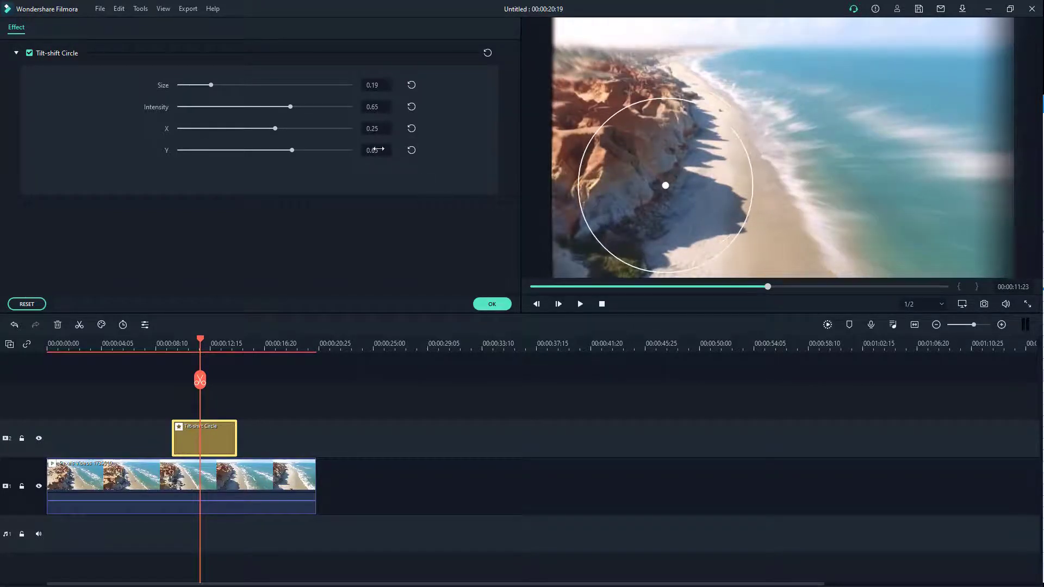
pyautogui.moveTo(272, 151); pyautogui.dragTo(350, 150)
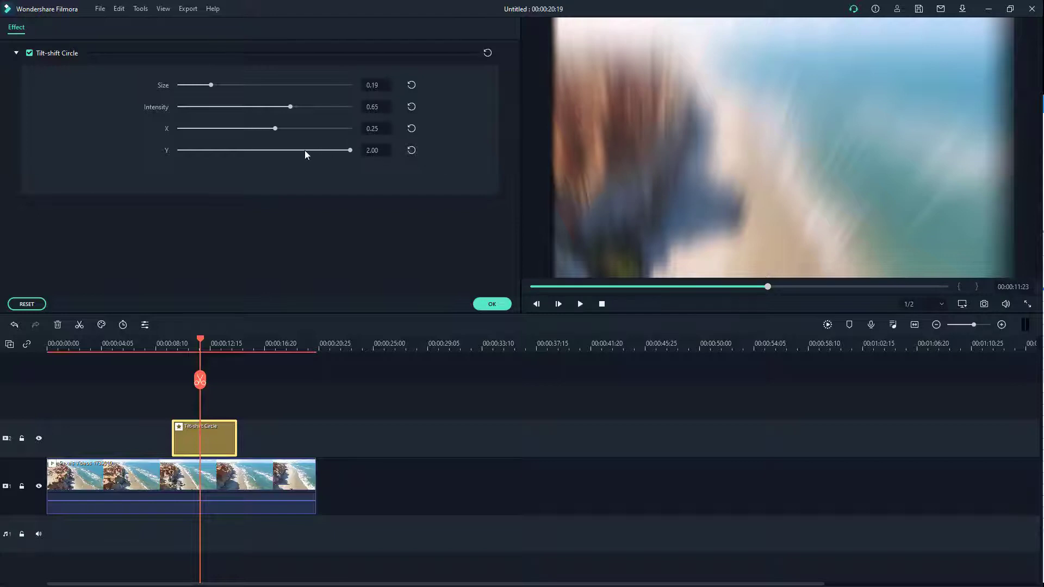
pyautogui.moveTo(350, 150); pyautogui.dragTo(262, 150)
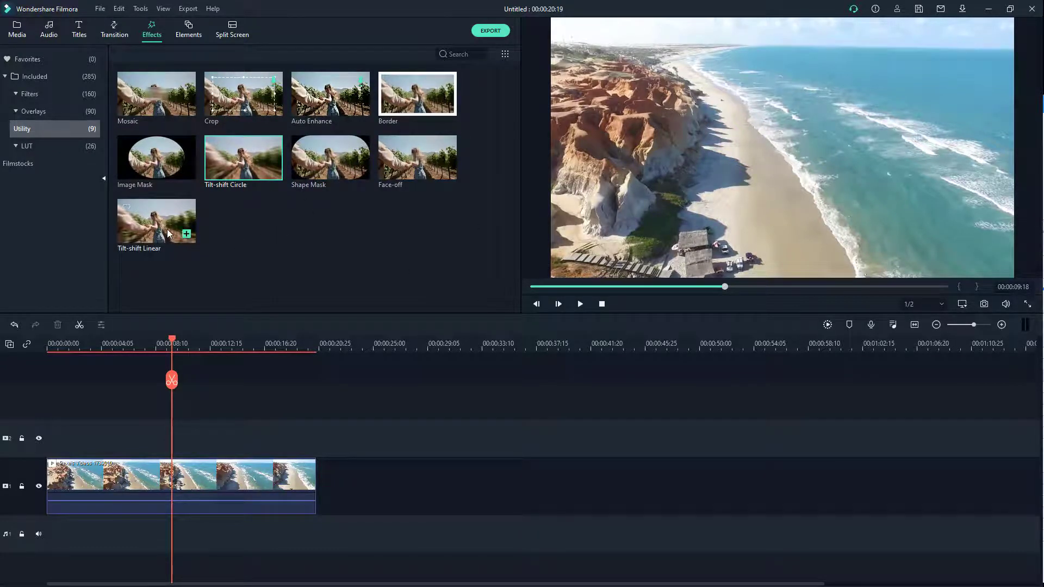
pyautogui.moveTo(156, 223)
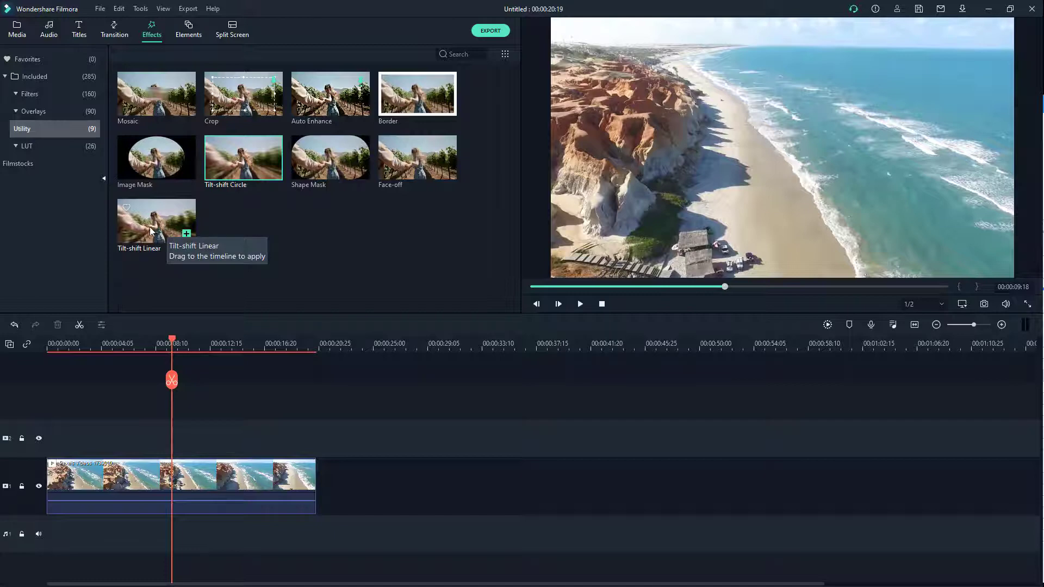
# Drop the Tilt-shift Linear effect onto the track above the beach clip
pyautogui.moveTo(156, 221); pyautogui.dragTo(232, 438)
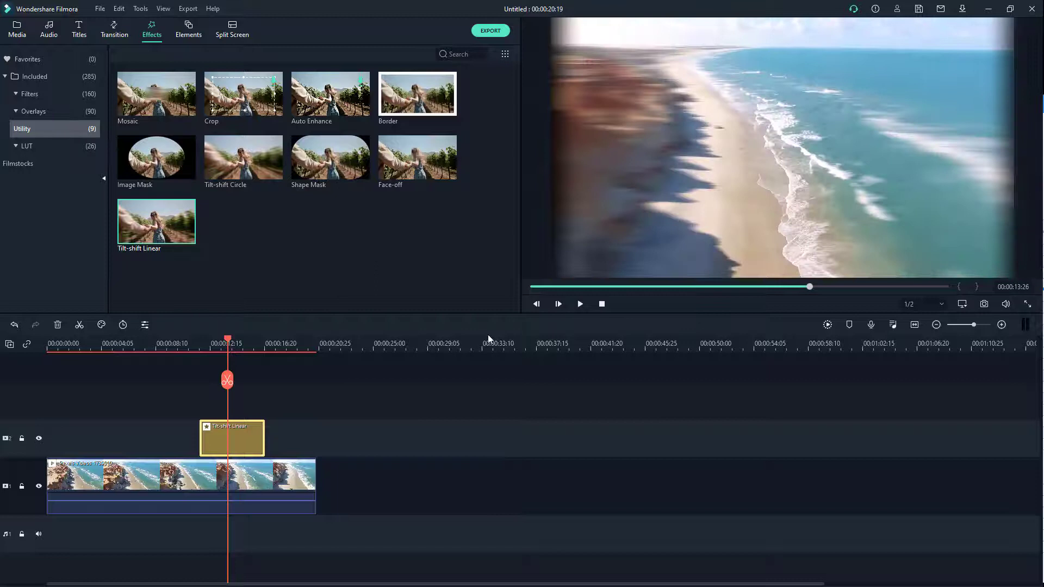
# Set Tilt-shift Linear to size 0.23, intensity 0.56, and position X 0.49, Y 0.47
pyautogui.doubleClick(231, 437)
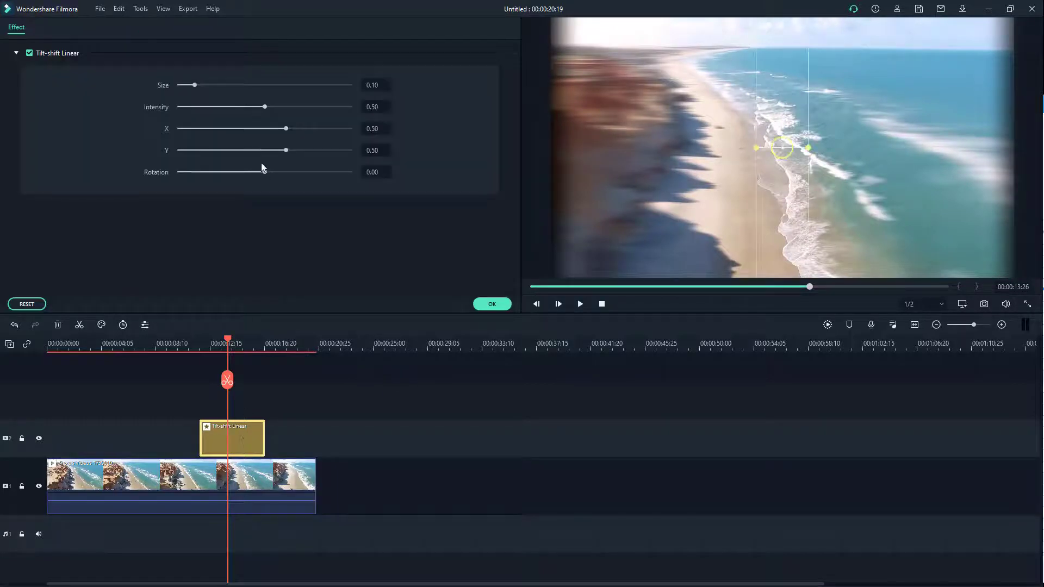
pyautogui.moveTo(194, 85); pyautogui.dragTo(212, 85)
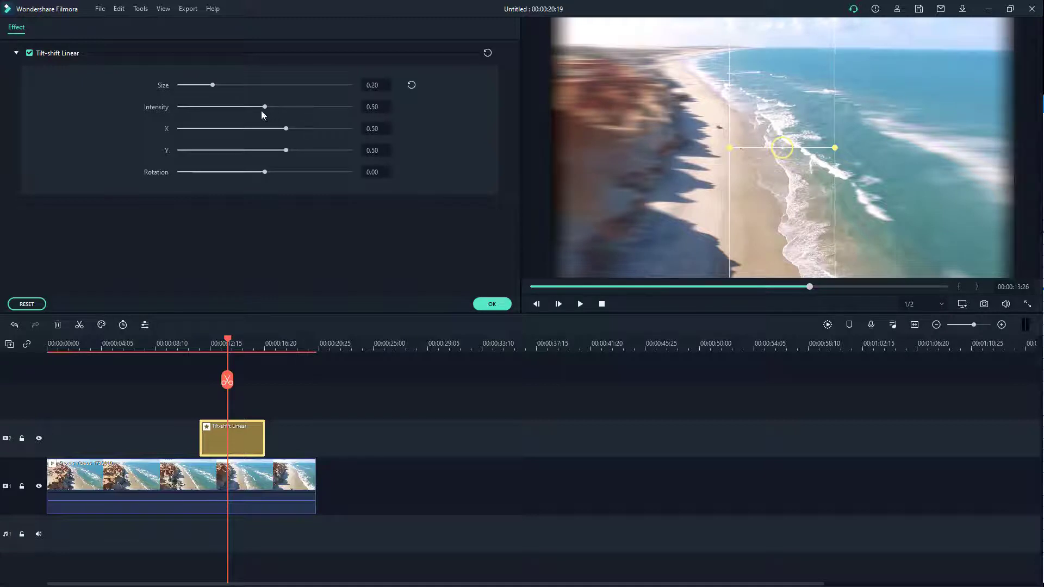
pyautogui.moveTo(264, 106); pyautogui.dragTo(274, 107)
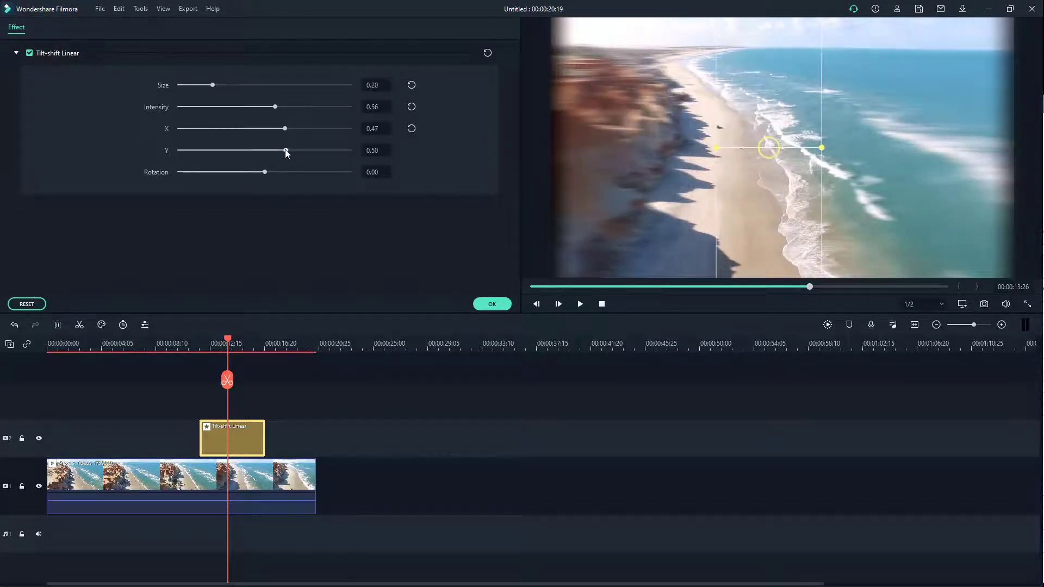
pyautogui.moveTo(287, 150); pyautogui.dragTo(283, 150)
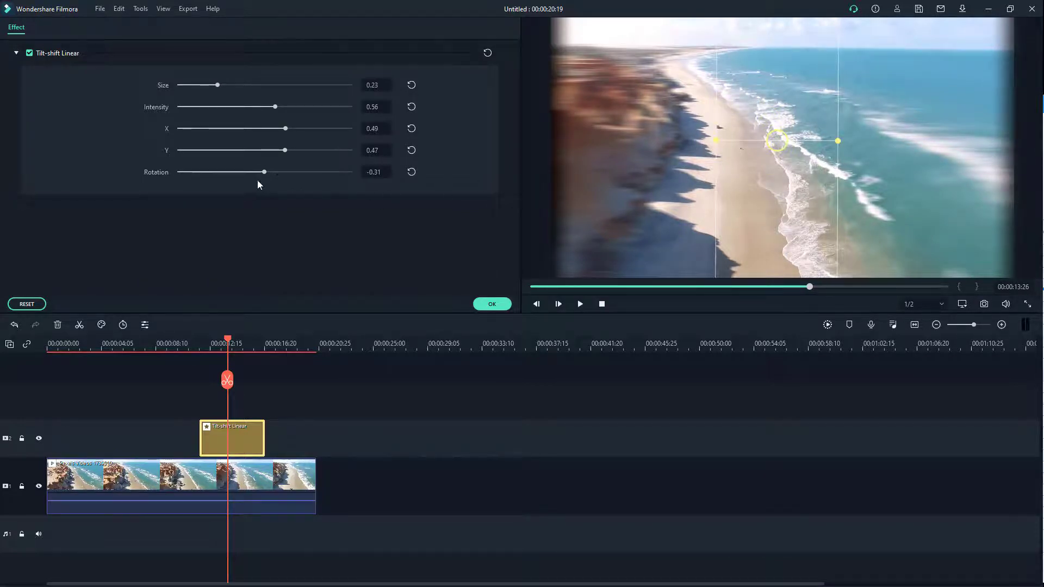
# Rotate the focus band to 90.57 and raise it to Y 0.28 over the sea
pyautogui.moveTo(244, 171); pyautogui.dragTo(308, 172)
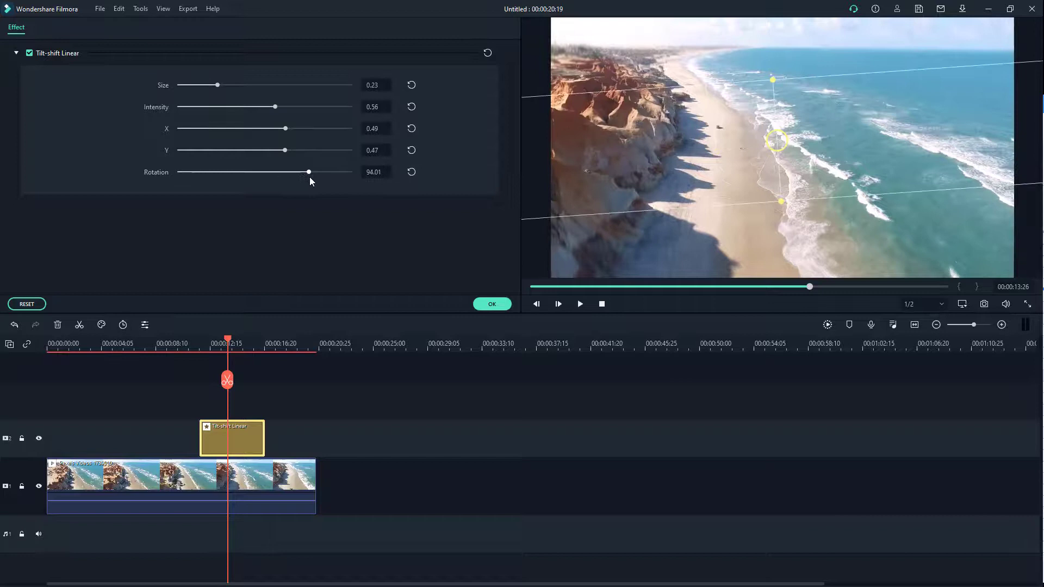
pyautogui.moveTo(327, 172); pyautogui.dragTo(303, 172)
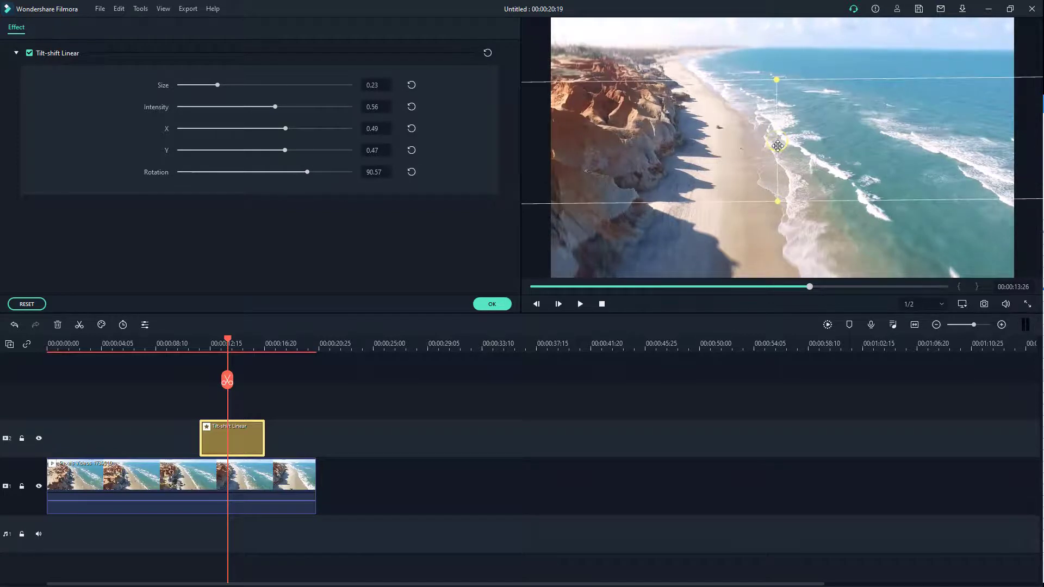
pyautogui.moveTo(777, 145); pyautogui.dragTo(783, 160)
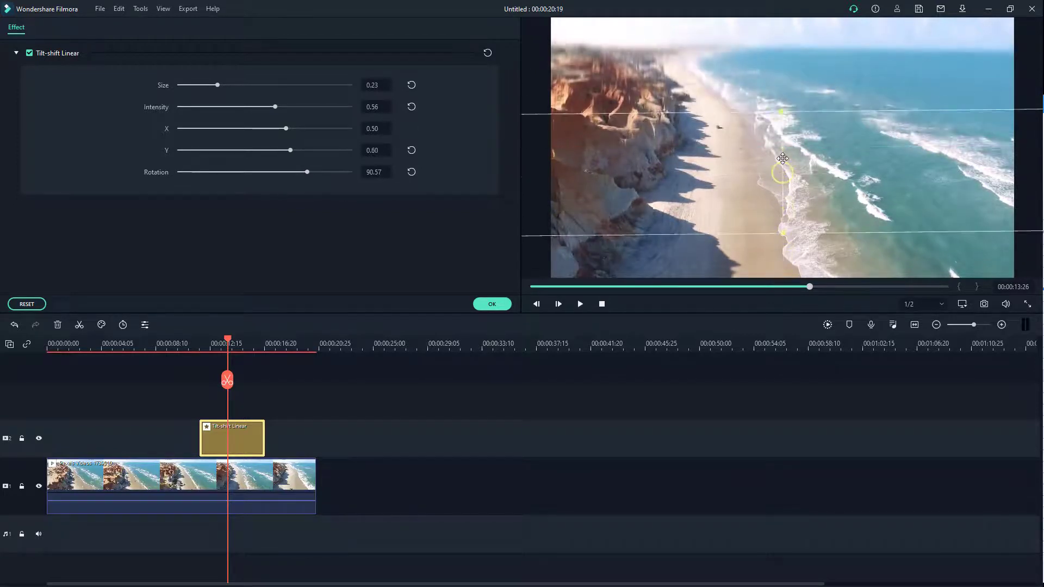
pyautogui.moveTo(783, 158); pyautogui.dragTo(781, 92)
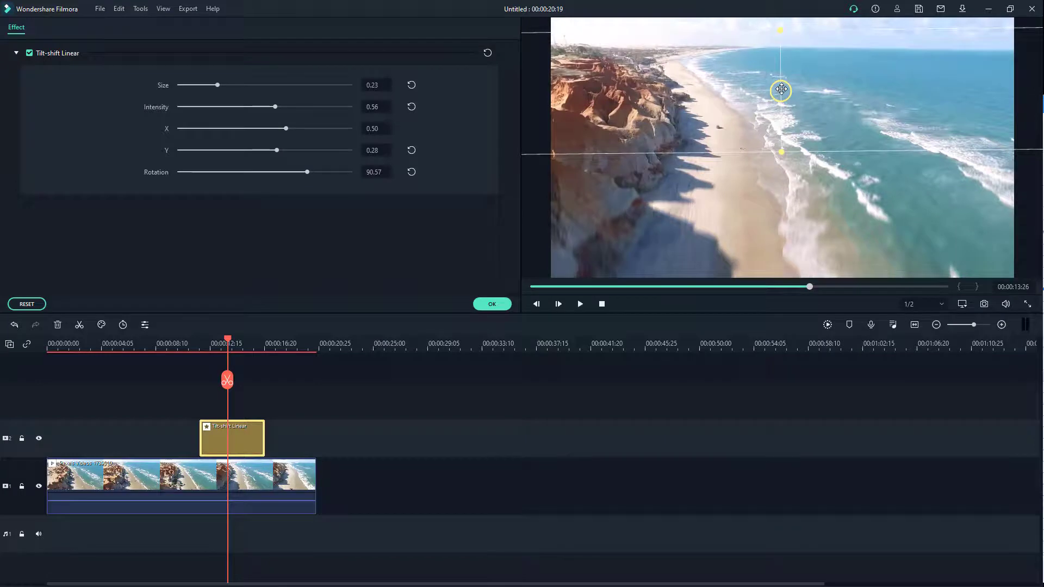